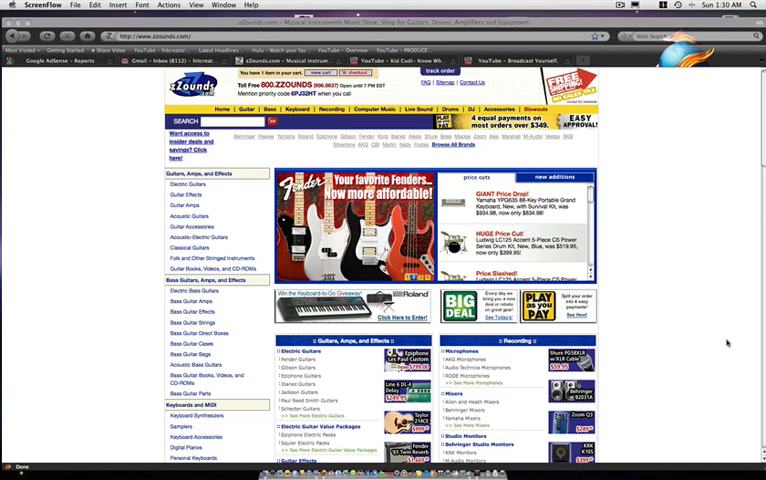
mouse_move(704, 347)
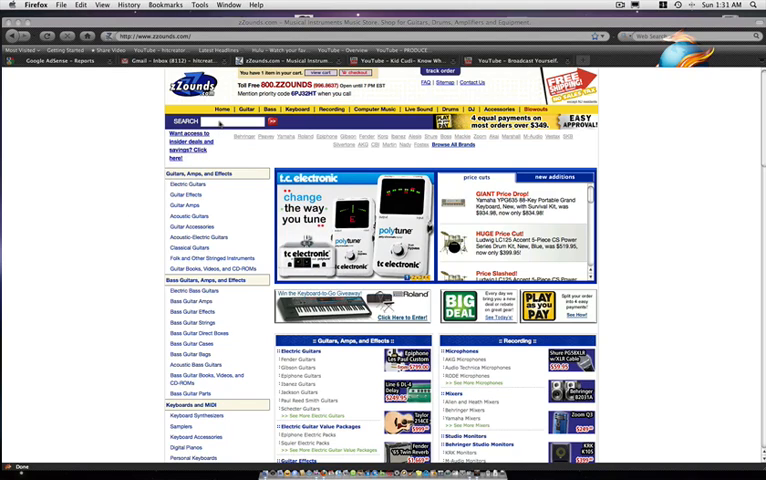
Open the Maschine Groove Production Studio page and scroll to its $599 four-payment price
left_click(210, 121)
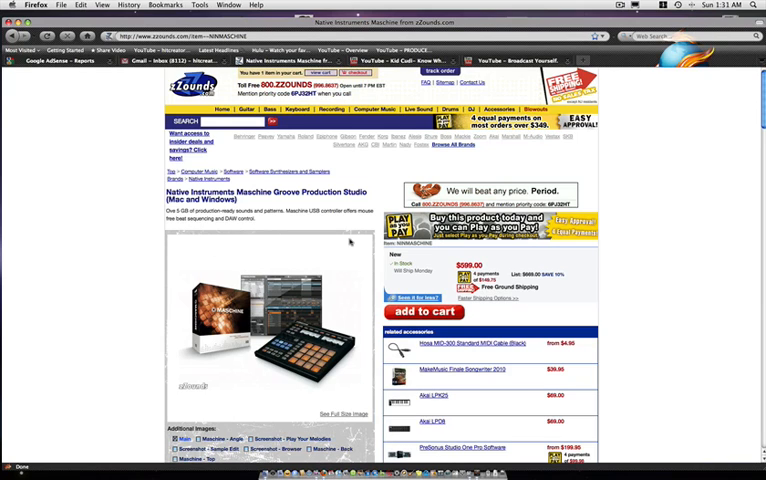
scroll("down", 3)
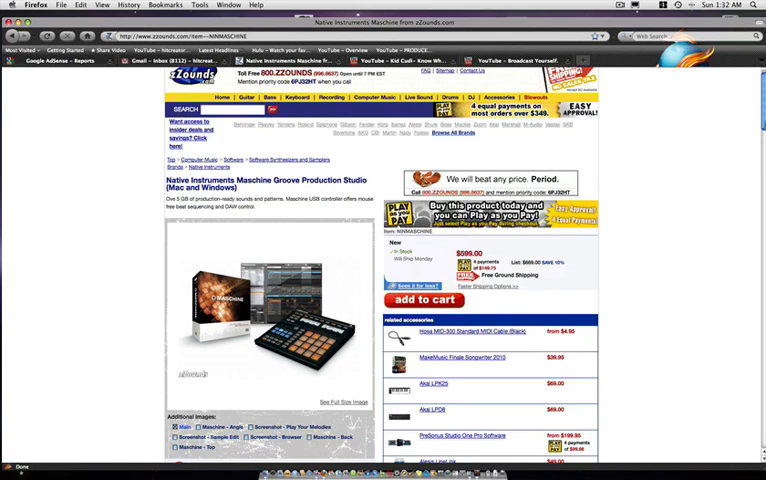
scroll("down", 3)
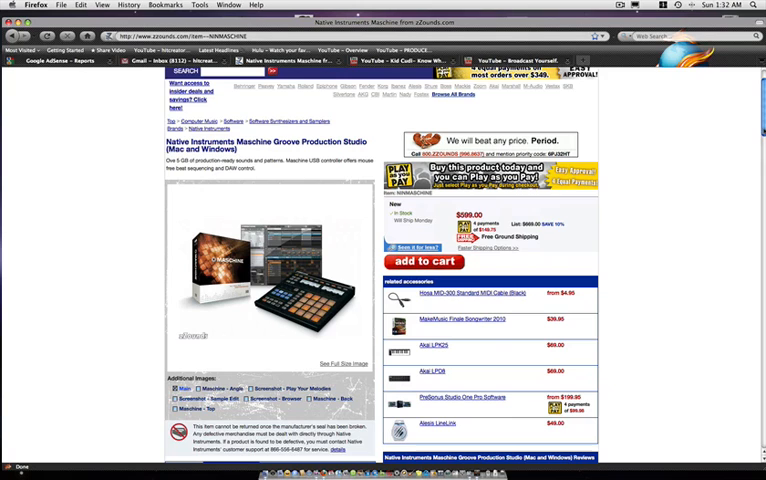
mouse_move(738, 191)
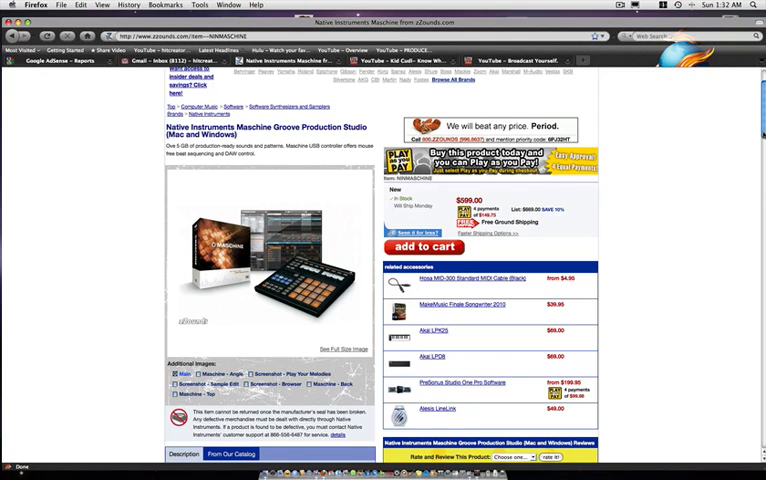
mouse_move(745, 155)
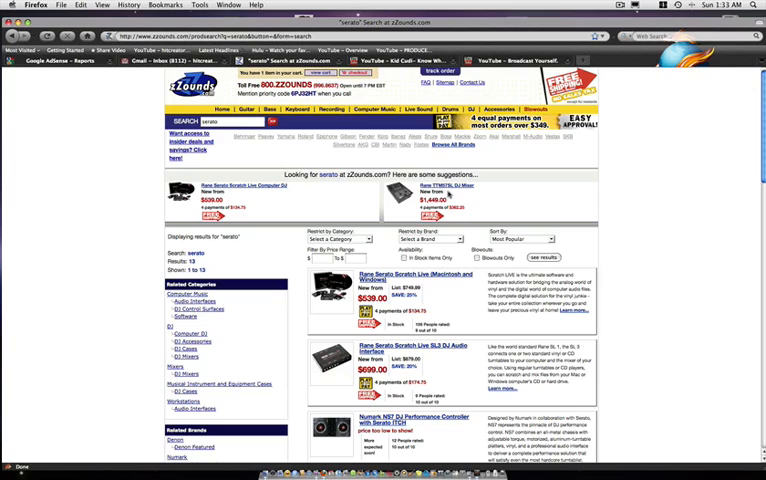
mouse_move(475, 200)
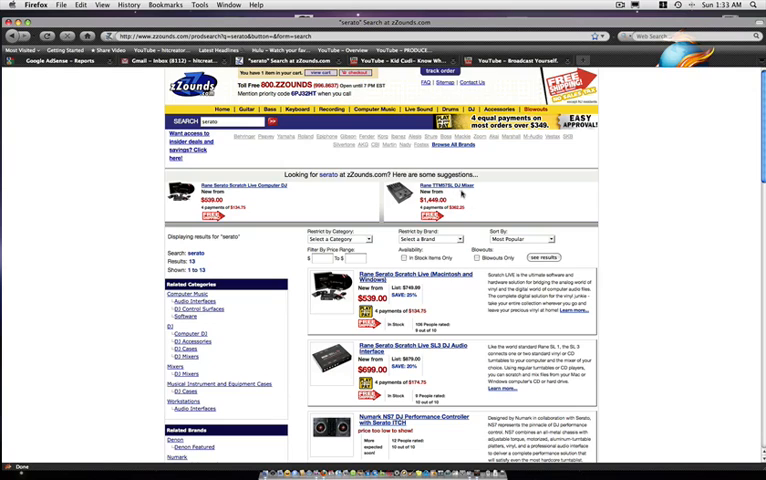
From the 'serato' results, open the Rane TTM57SL DJ Mixer page priced $1,449.00
left_click(445, 184)
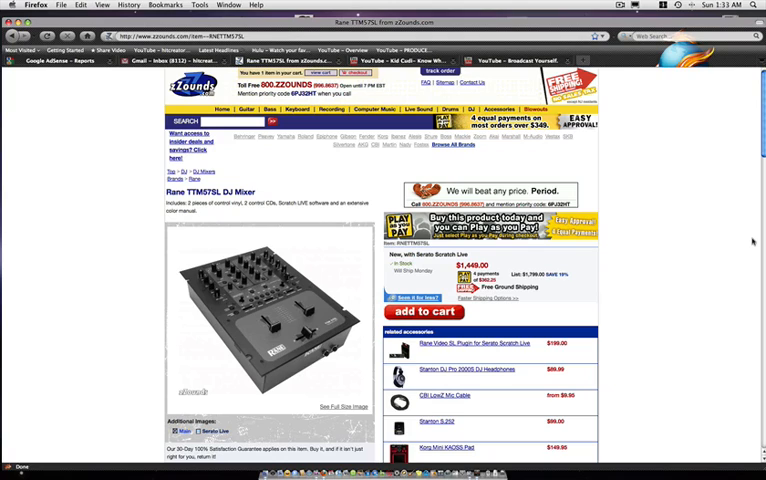
mouse_move(752, 242)
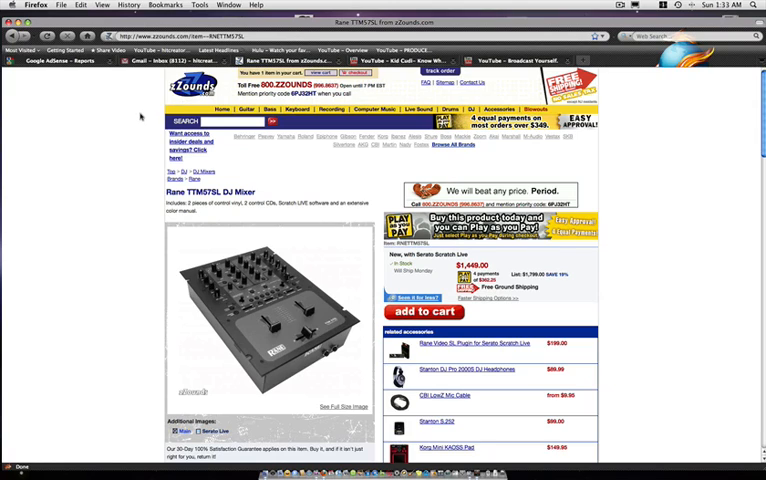
mouse_move(141, 116)
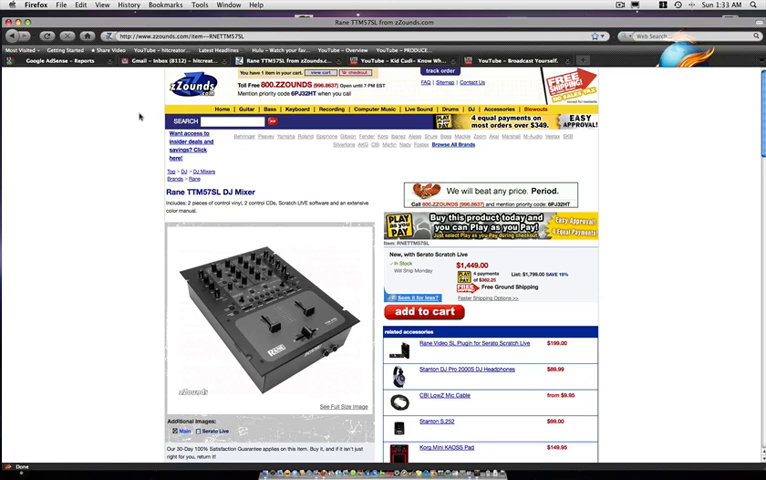
mouse_move(137, 116)
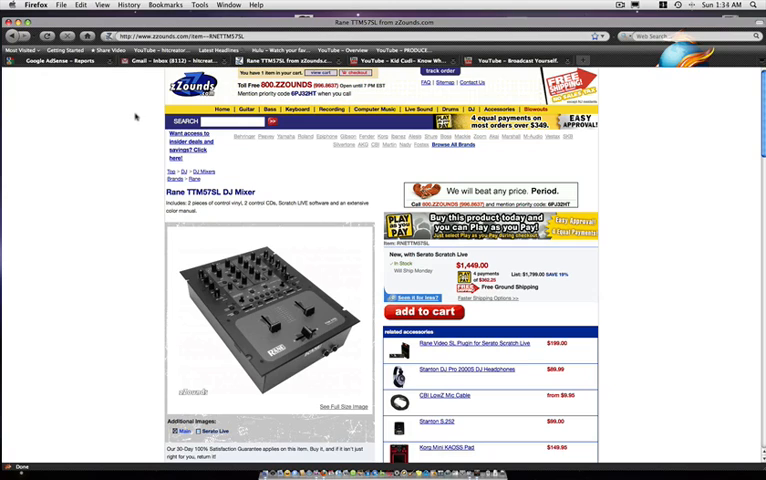